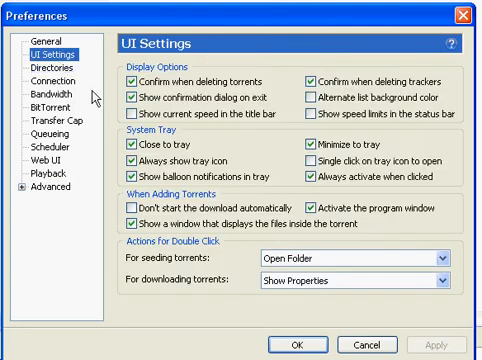
Set the port used for incoming connections on the Connection page.
{"action": "left_click", "coordinate": [44, 76]}
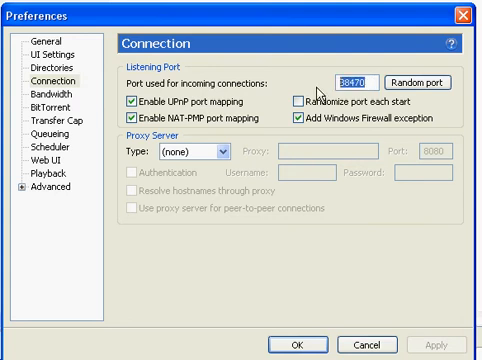
{"action": "mouse_move", "coordinate": [358, 68]}
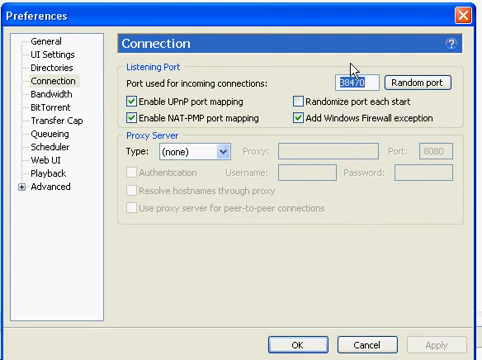
{"action": "left_click", "coordinate": [40, 96]}
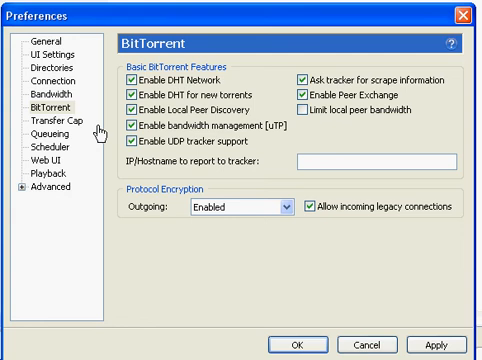
{"action": "mouse_move", "coordinate": [90, 150]}
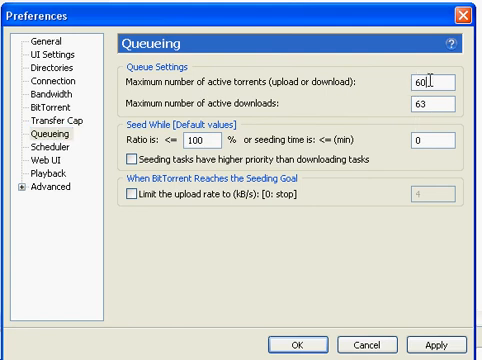
Raise the queueing limits to 60 active torrents and 63 active downloads.
{"action": "left_click", "coordinate": [430, 100]}
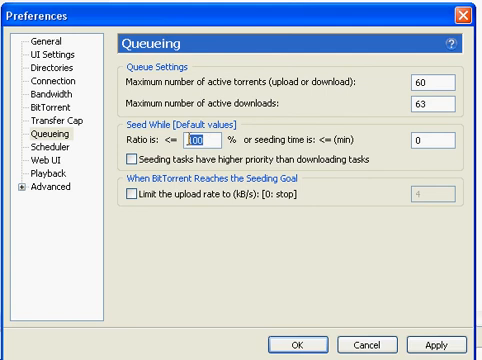
{"action": "left_click", "coordinate": [120, 162]}
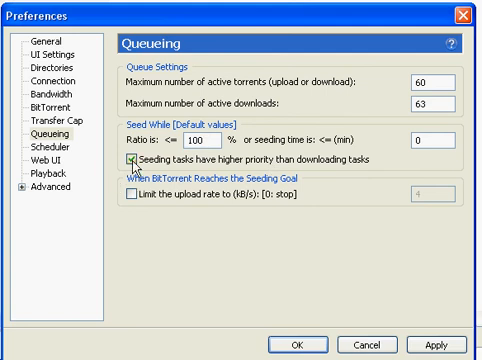
{"action": "left_click", "coordinate": [124, 154]}
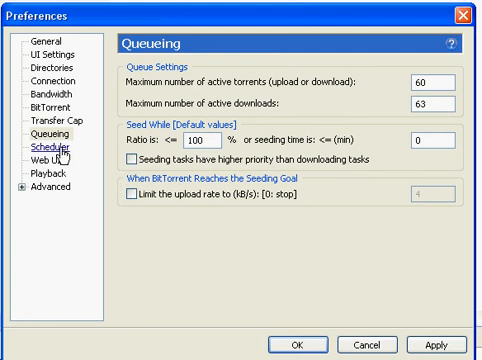